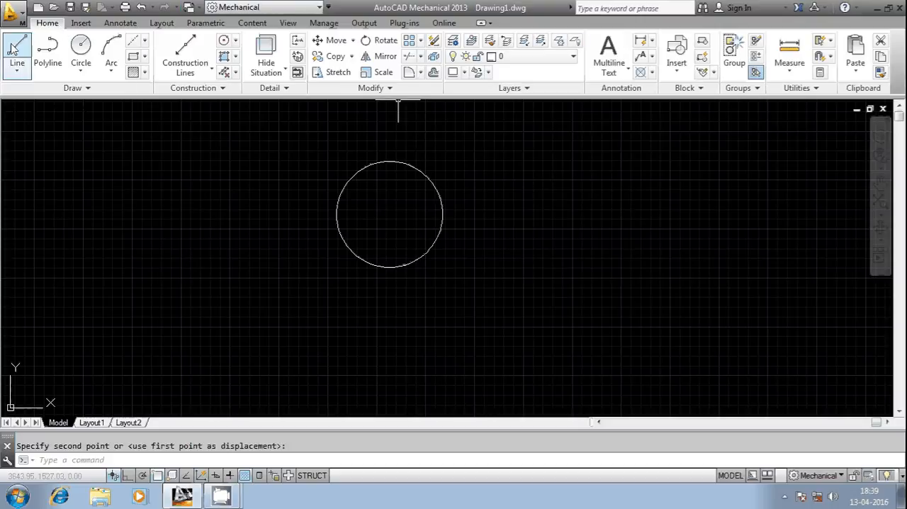
# Begin a line whose first point snaps to a quadrant of the circle
pyautogui.click(17, 54)
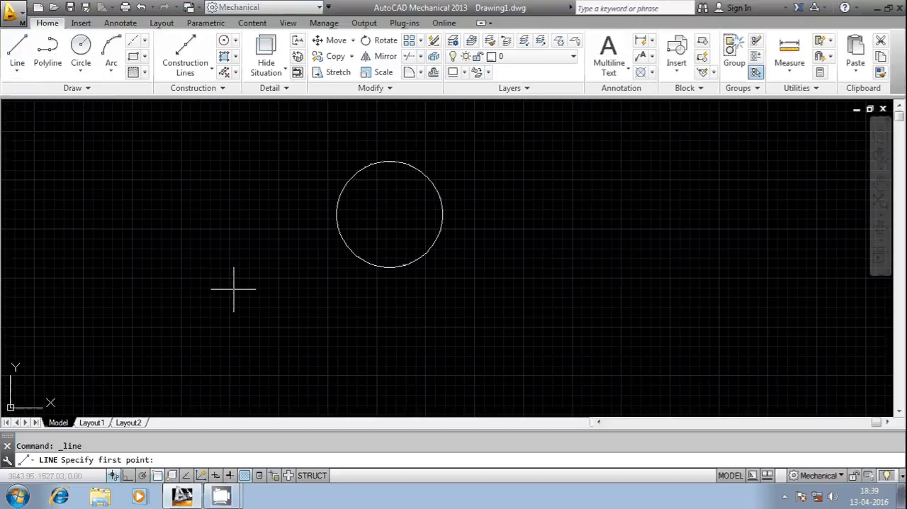
pyautogui.moveTo(202, 213)
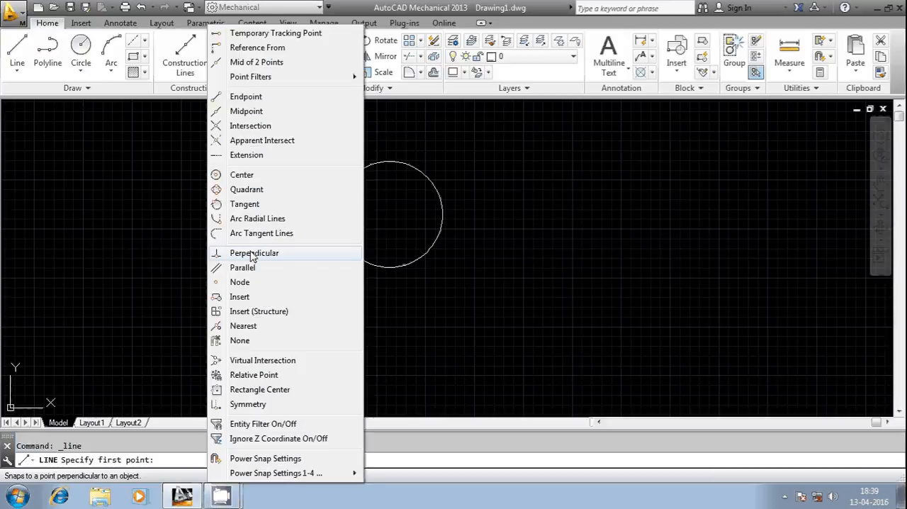
pyautogui.moveTo(244, 204)
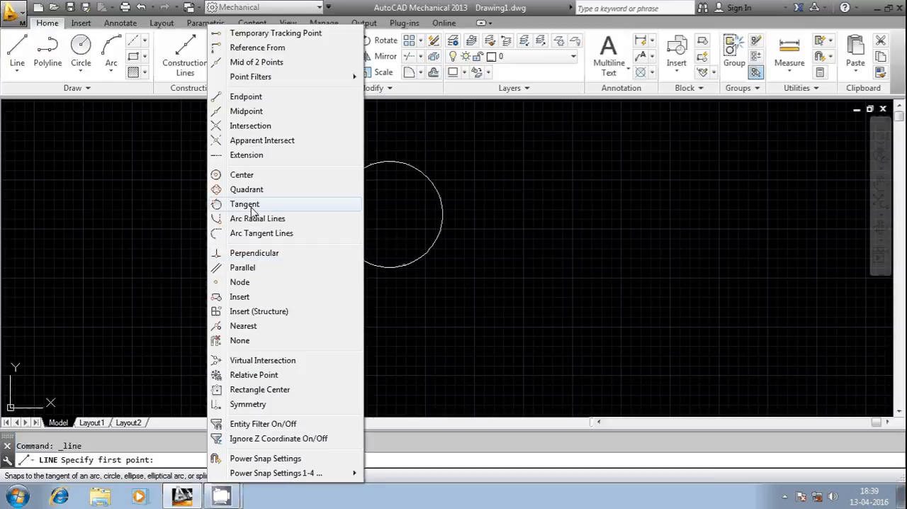
pyautogui.click(247, 189)
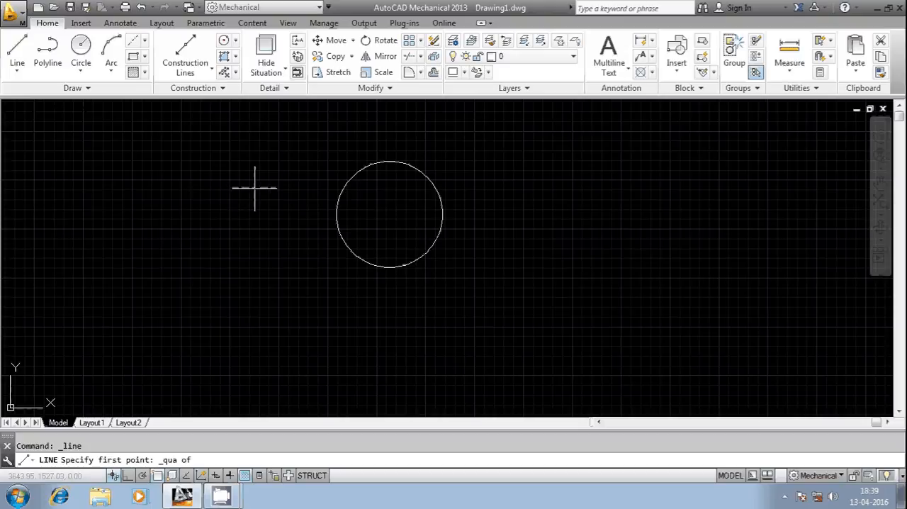
pyautogui.moveTo(308, 189)
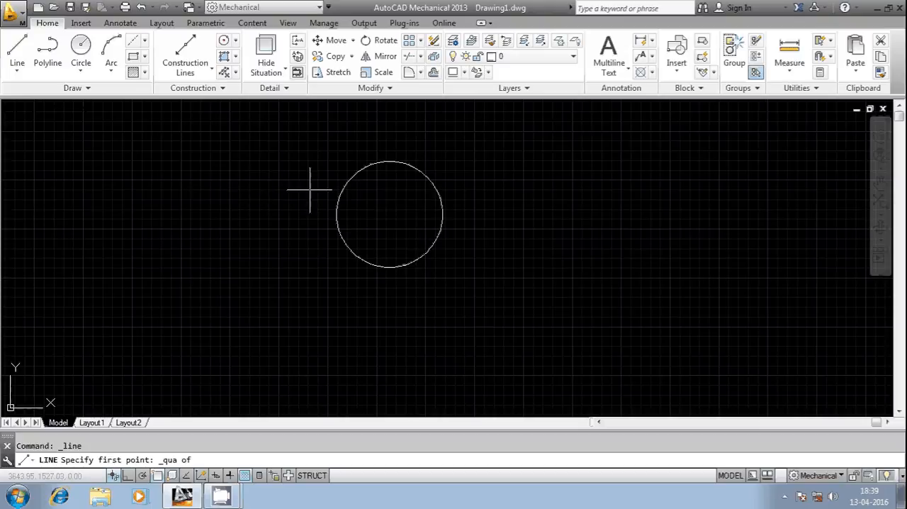
pyautogui.moveTo(334, 216)
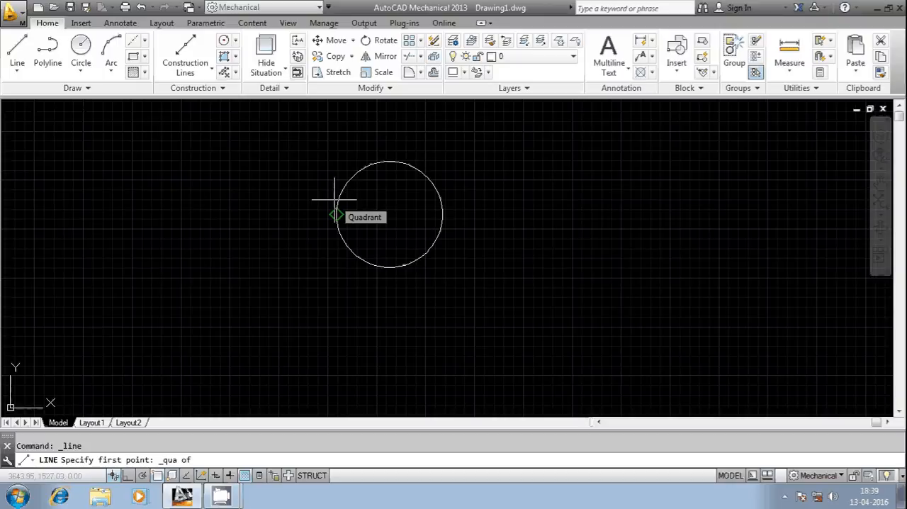
pyautogui.moveTo(442, 215)
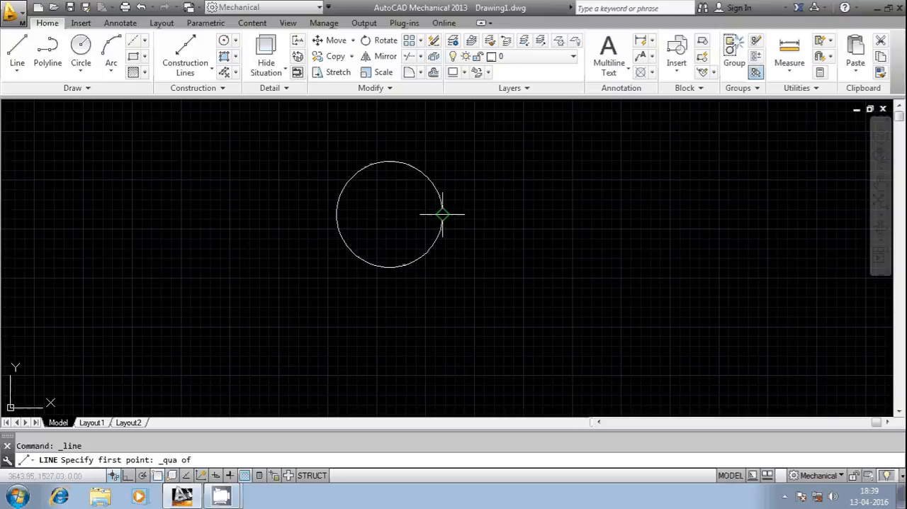
pyautogui.moveTo(390, 161)
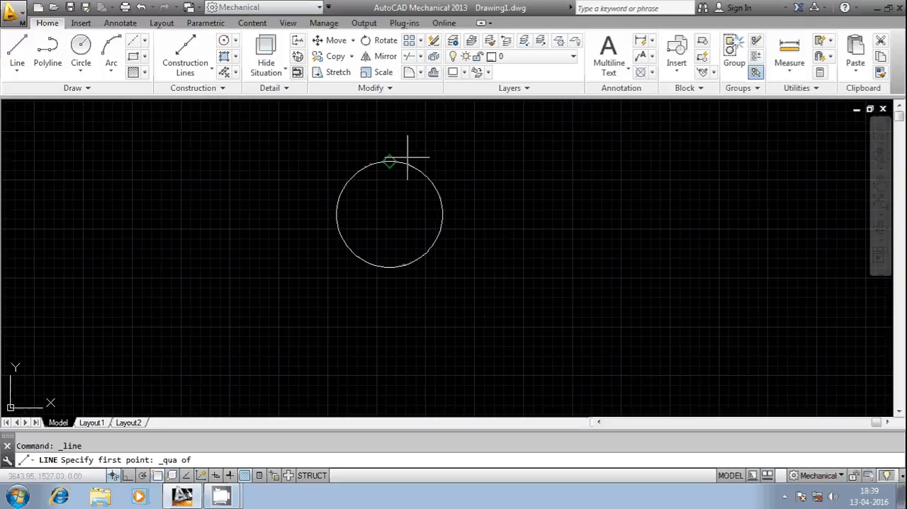
pyautogui.moveTo(390, 268)
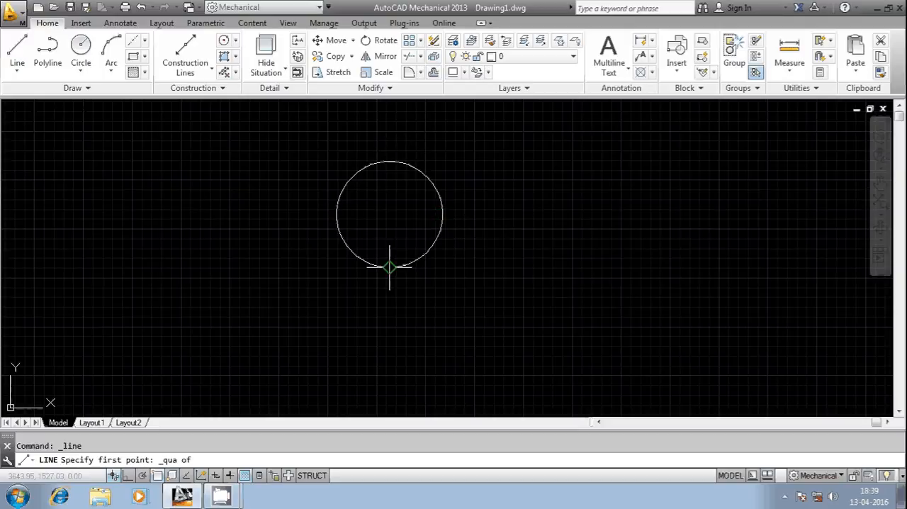
pyautogui.moveTo(390, 268)
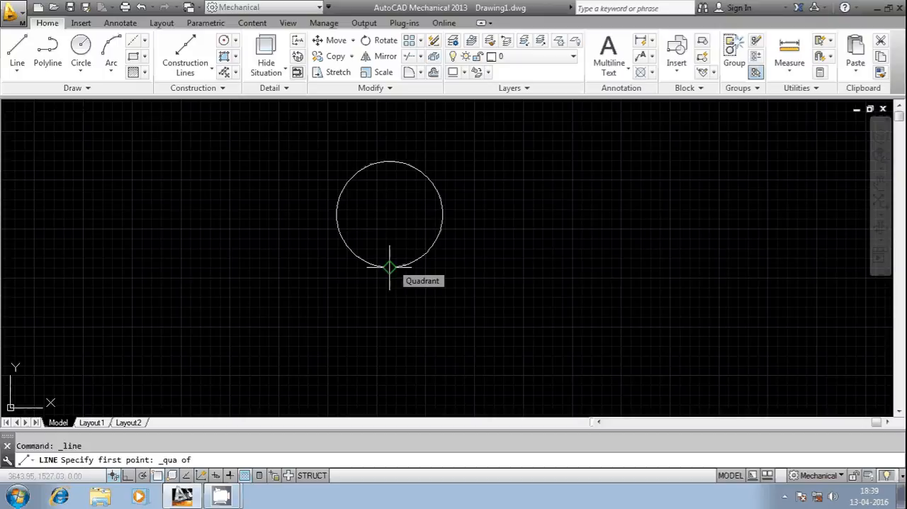
pyautogui.click(388, 267)
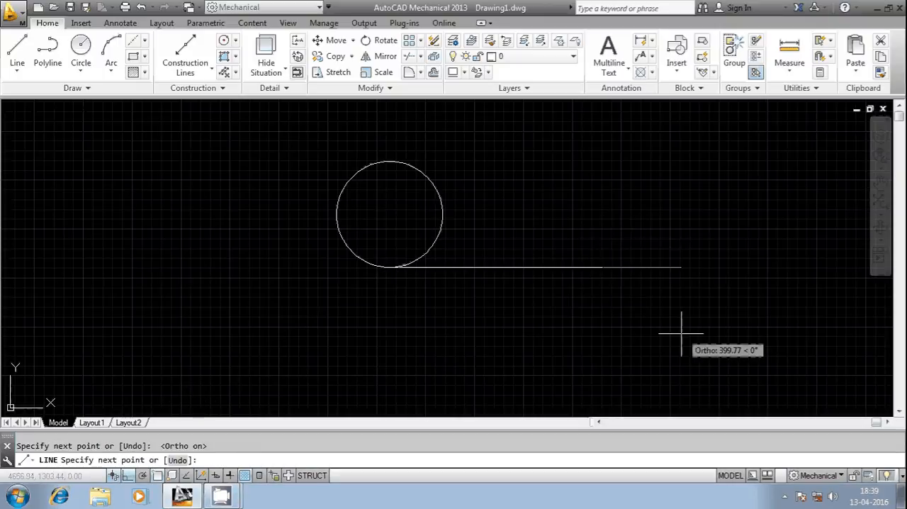
# Complete the horizontal line from the circle's bottom quadrant point
pyautogui.press('Escape')
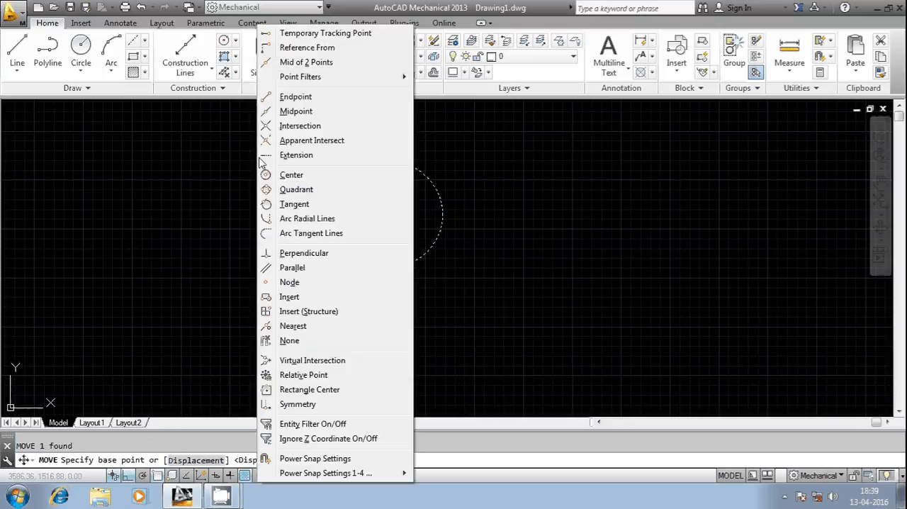
pyautogui.moveTo(292, 174)
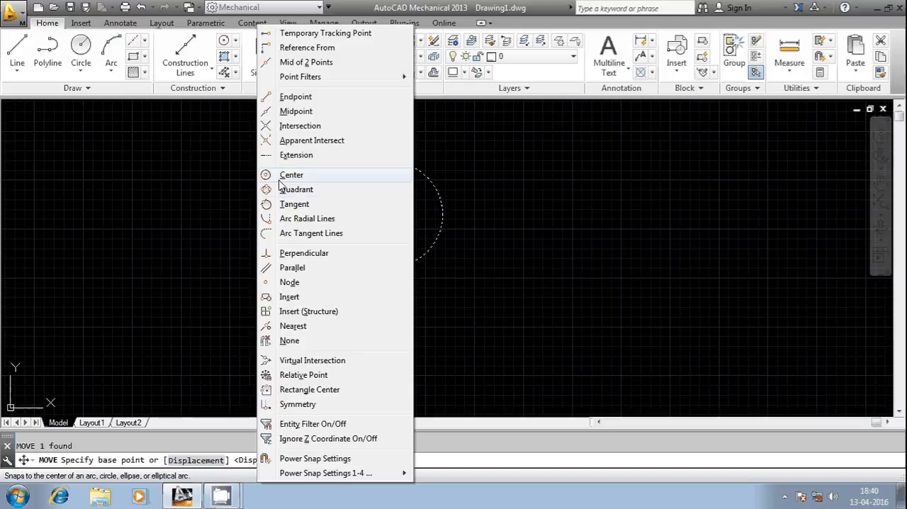
# Set the Move base point of the selected circle to a quadrant snap
pyautogui.click(295, 190)
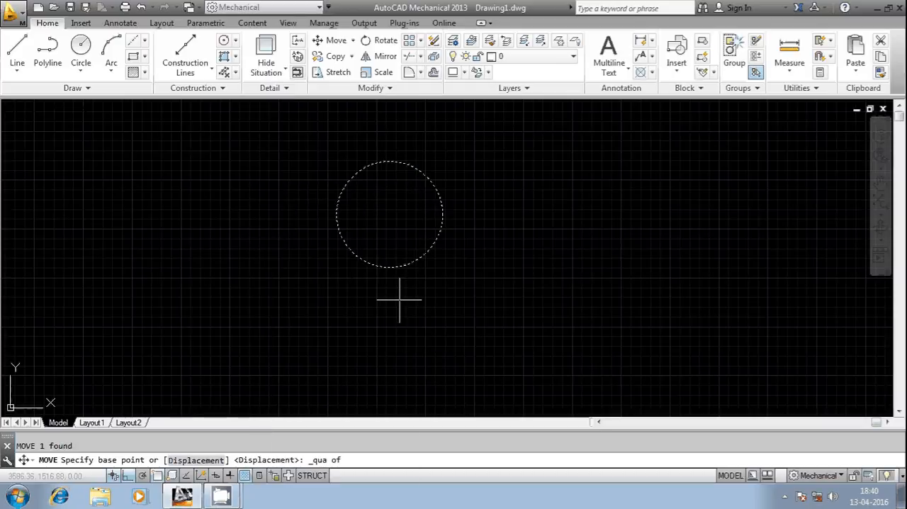
pyautogui.moveTo(442, 216)
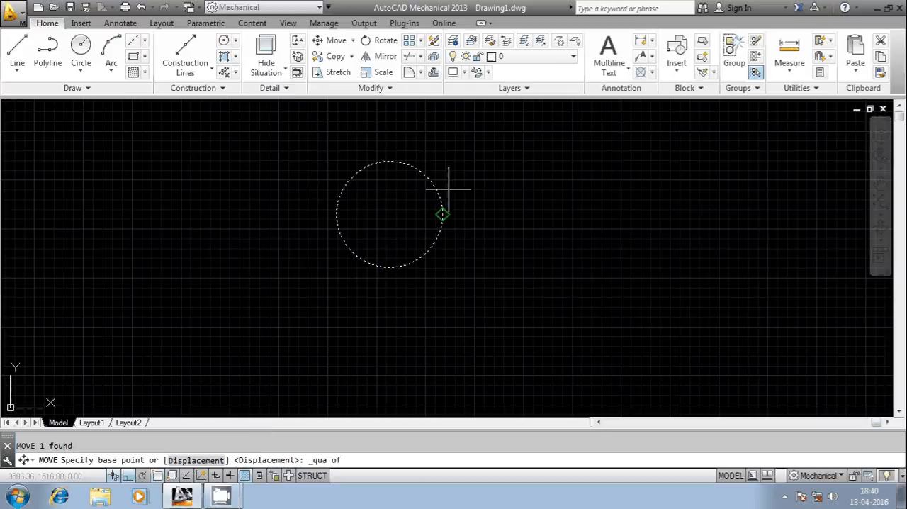
pyautogui.moveTo(389, 267)
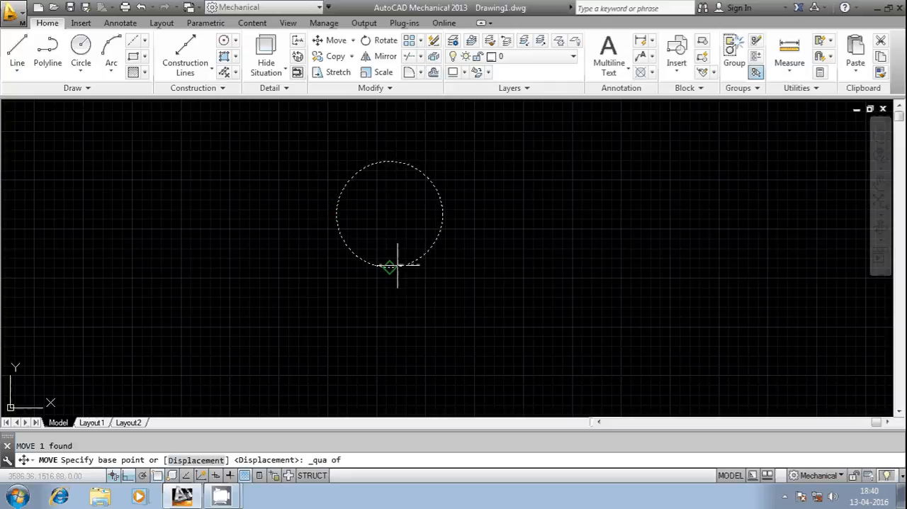